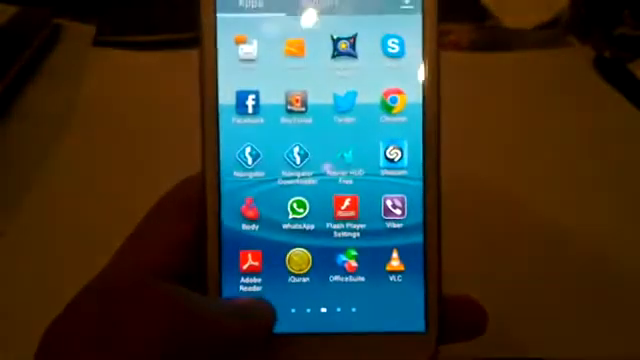
# Step: Launch Adobe Reader, swipe the app drawer, then launch OfficeSuite 6 to its registration screen
pyautogui.click(248, 264)
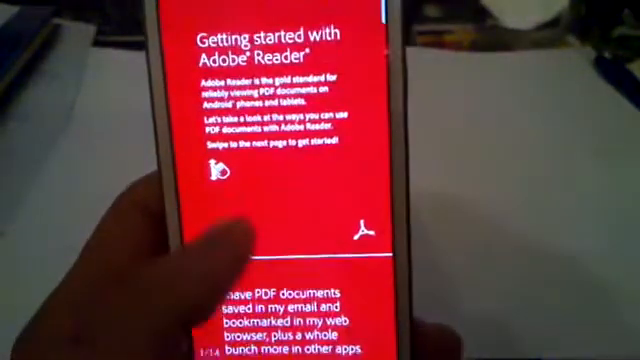
pyautogui.hscroll(-3)
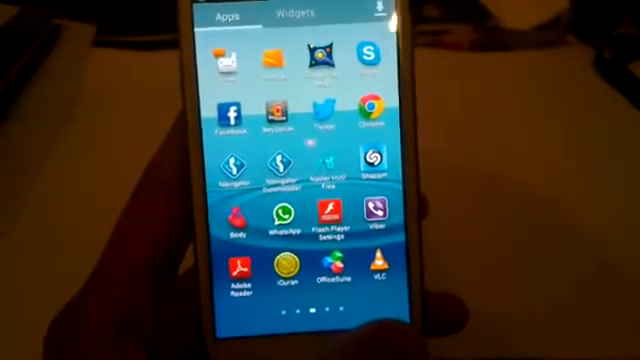
pyautogui.click(332, 278)
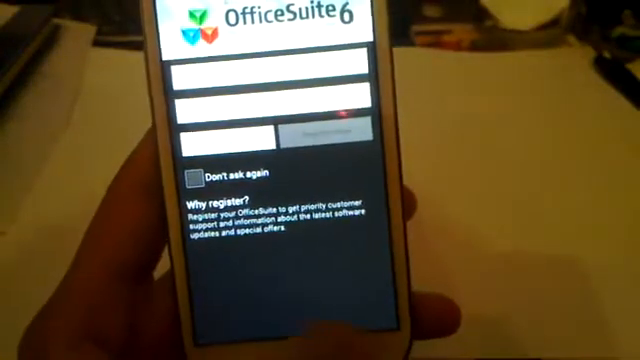